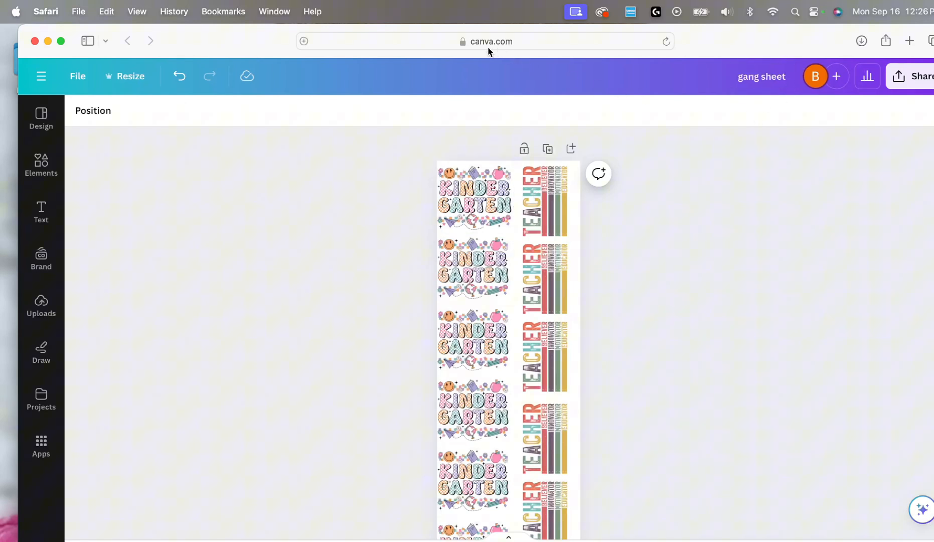
{"action": "mouse_move", "coordinate": [414, 220]}
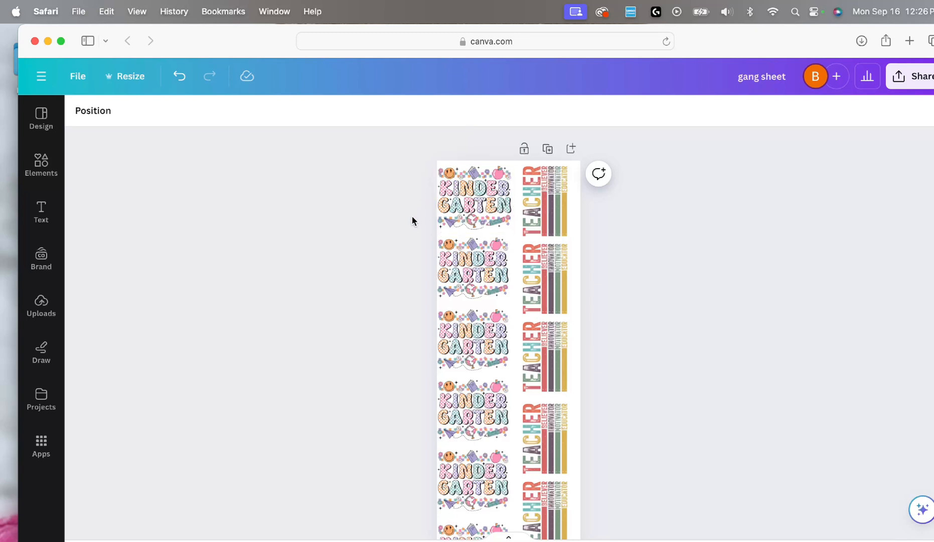
Look over the Teacher and Kindergarten designs on the old sheet, then return to the Canva home page.
{"action": "left_click", "coordinate": [532, 200]}
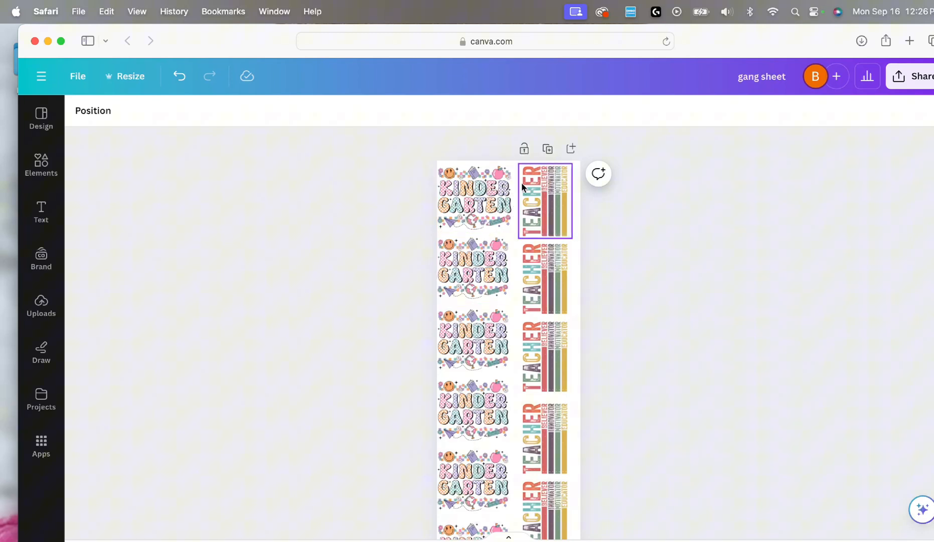
{"action": "left_click", "coordinate": [474, 197]}
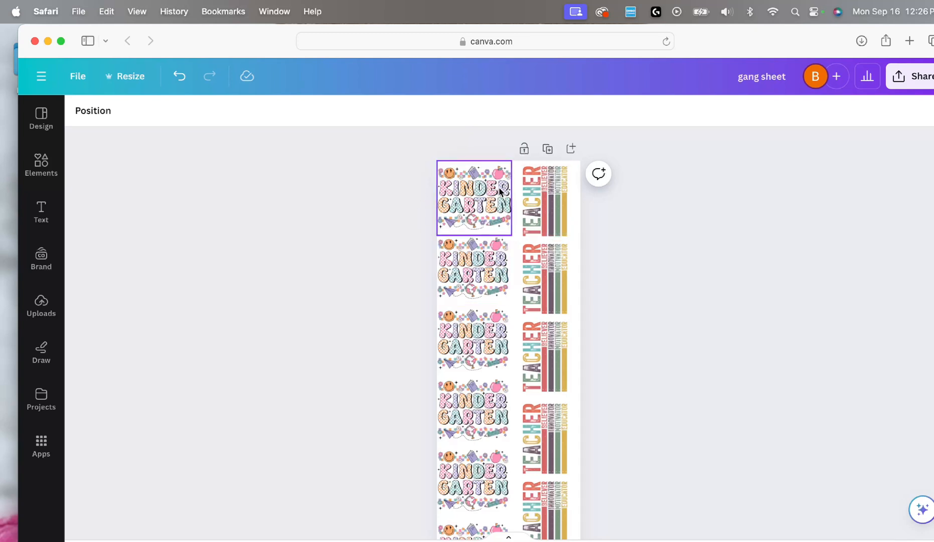
{"action": "left_click", "coordinate": [539, 356]}
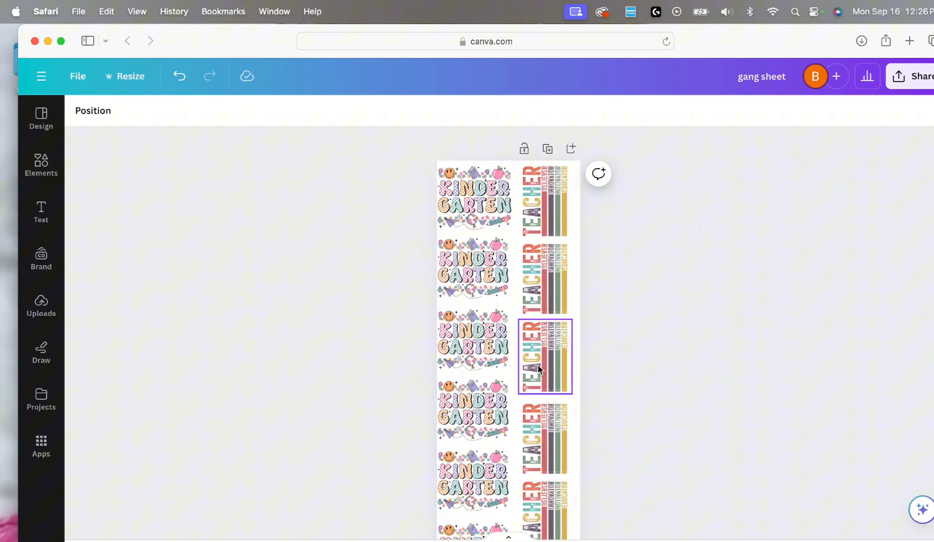
{"action": "left_click", "coordinate": [642, 330]}
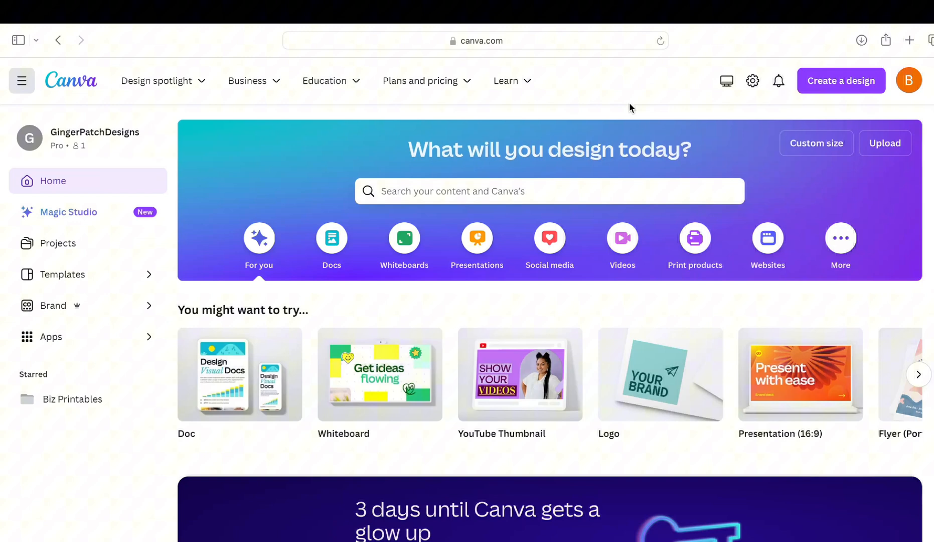
{"action": "mouse_move", "coordinate": [587, 88]}
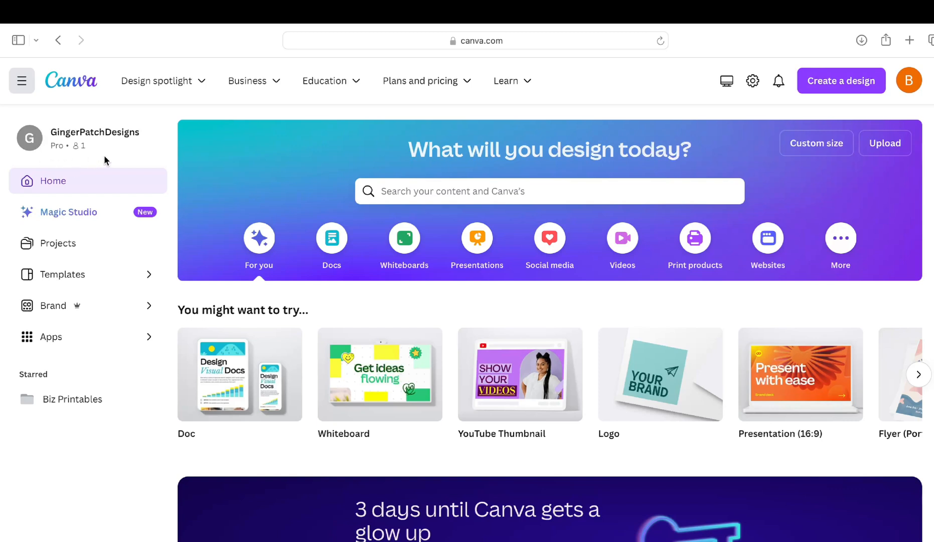
{"action": "mouse_move", "coordinate": [185, 123]}
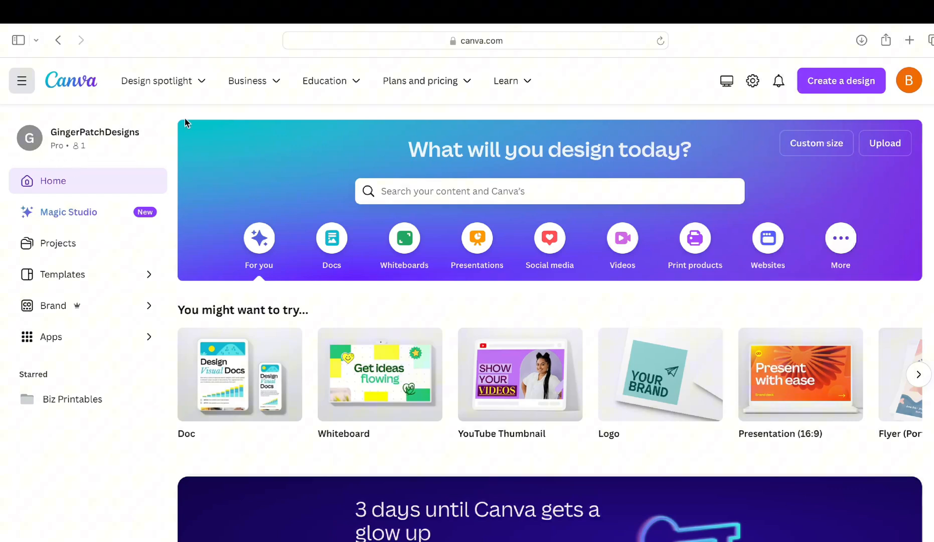
{"action": "mouse_move", "coordinate": [773, 106]}
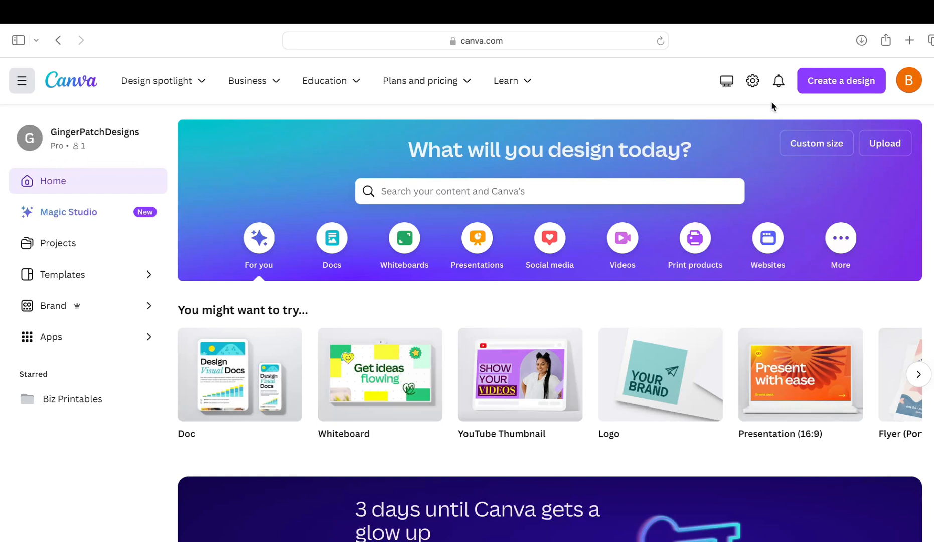
{"action": "mouse_move", "coordinate": [746, 119]}
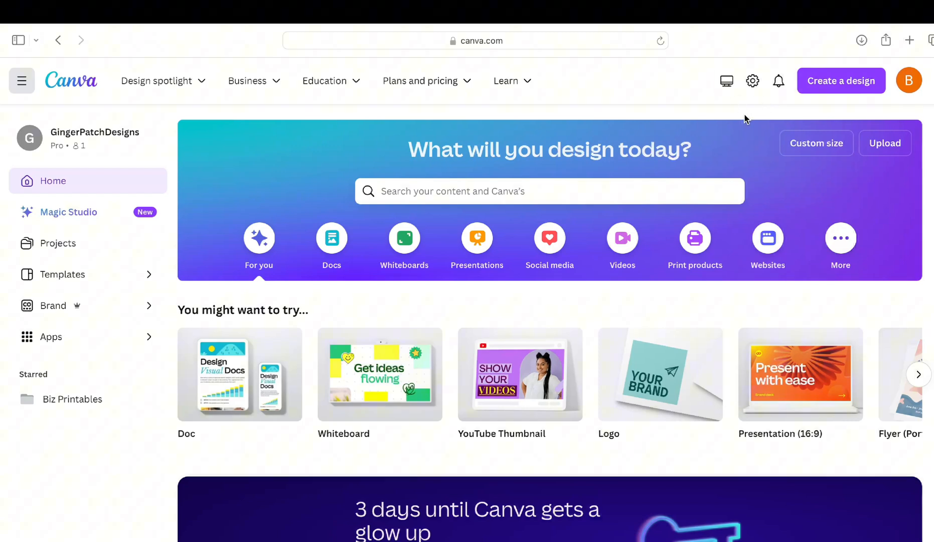
Start a custom-size design measured in inches, 23 wide by 80 high.
{"action": "left_click", "coordinate": [841, 80]}
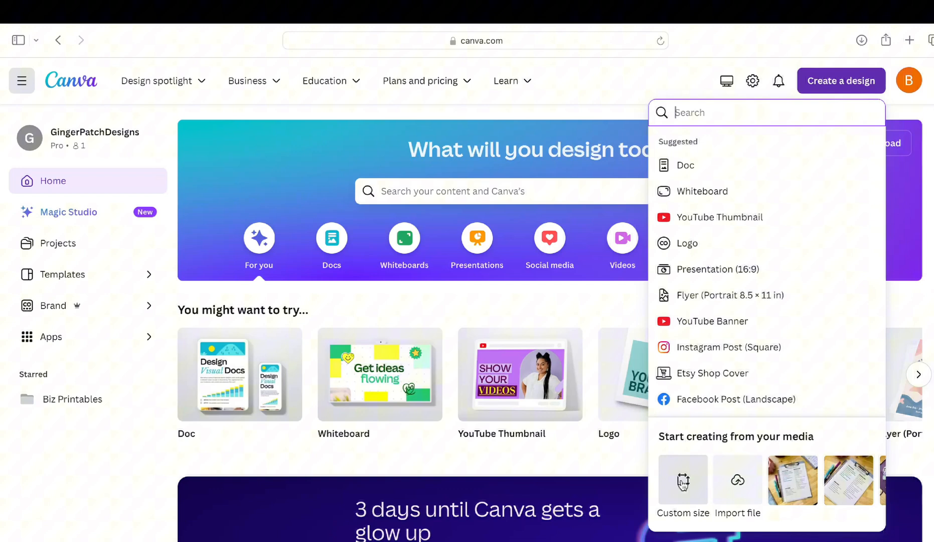
{"action": "left_click", "coordinate": [682, 481]}
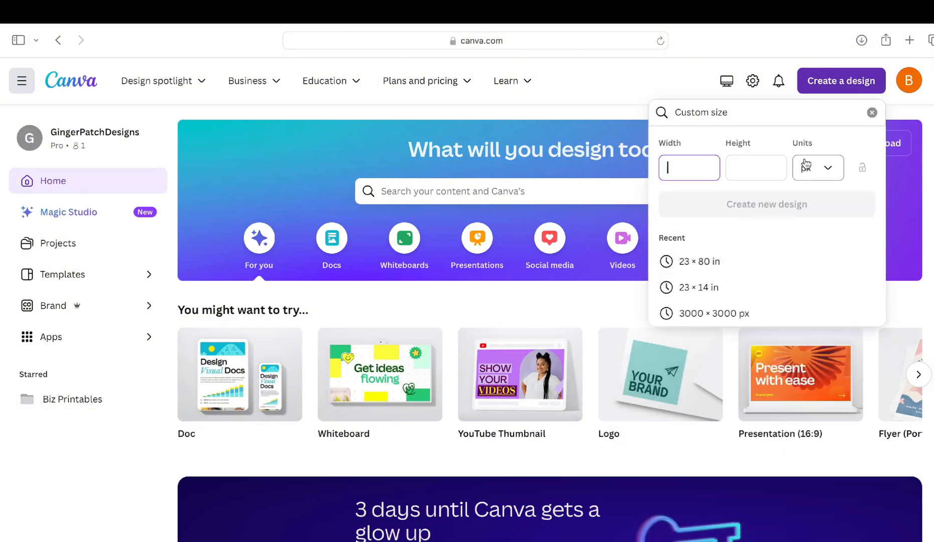
{"action": "left_click", "coordinate": [817, 167]}
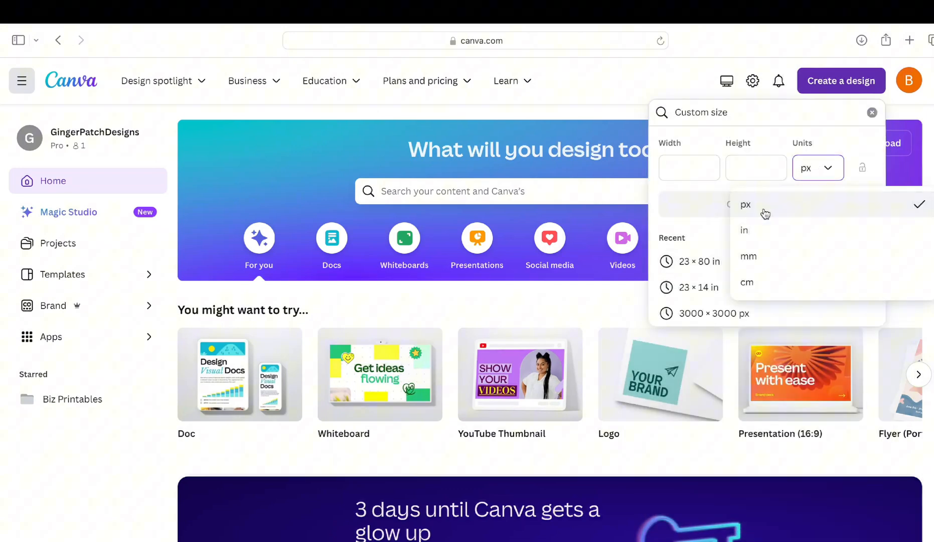
{"action": "left_click", "coordinate": [744, 230]}
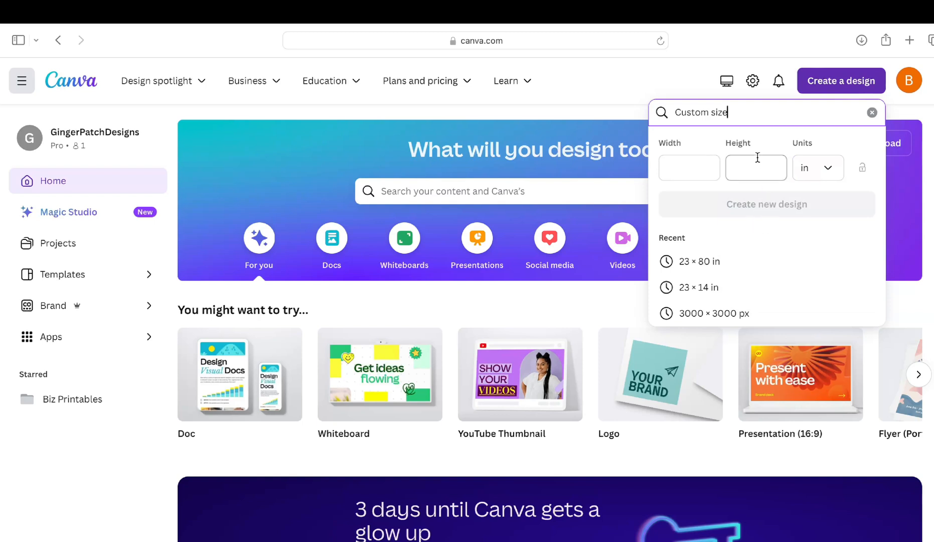
{"action": "left_click", "coordinate": [689, 167]}
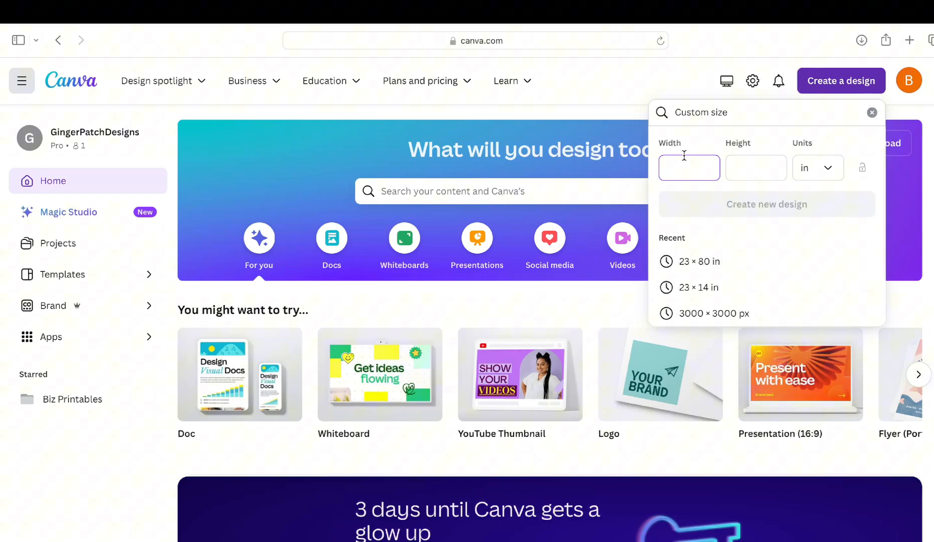
{"action": "mouse_move", "coordinate": [676, 153]}
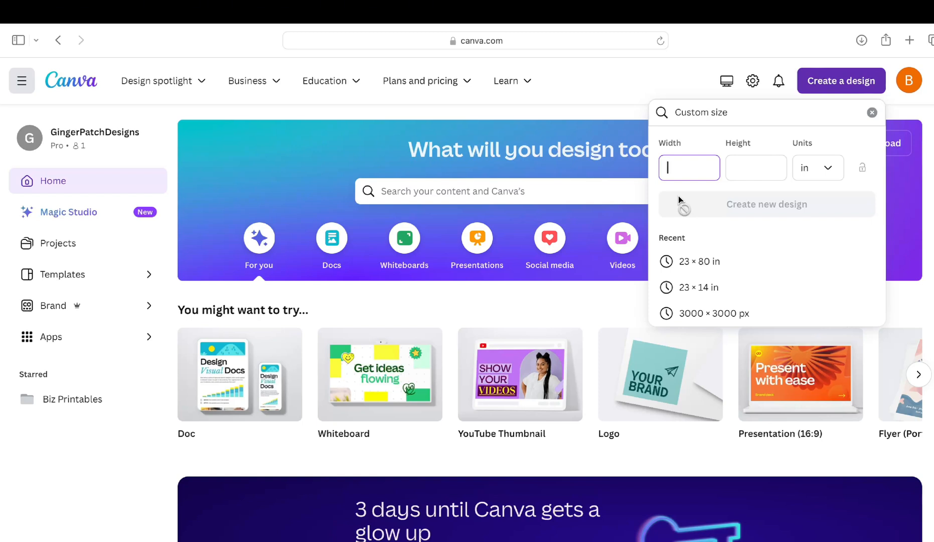
{"action": "type", "text": "23"}
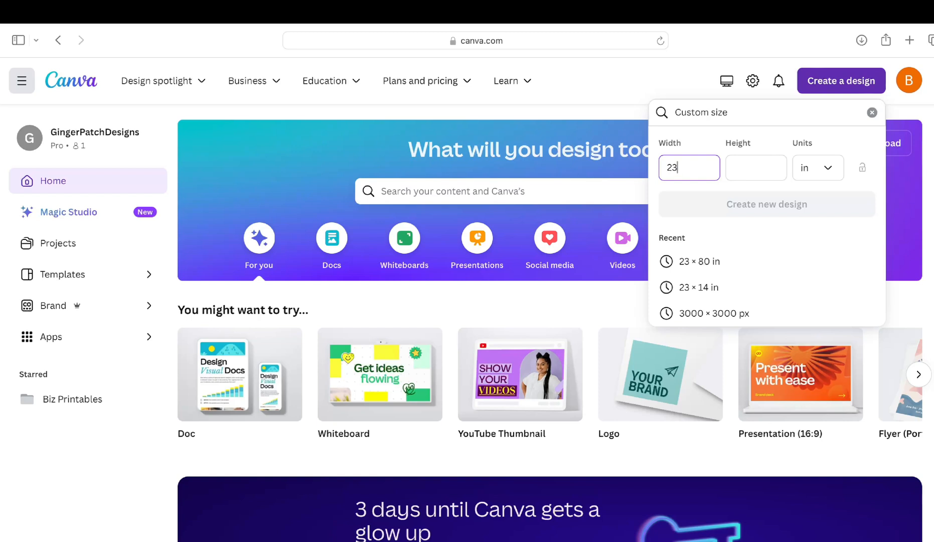
{"action": "left_click", "coordinate": [755, 167]}
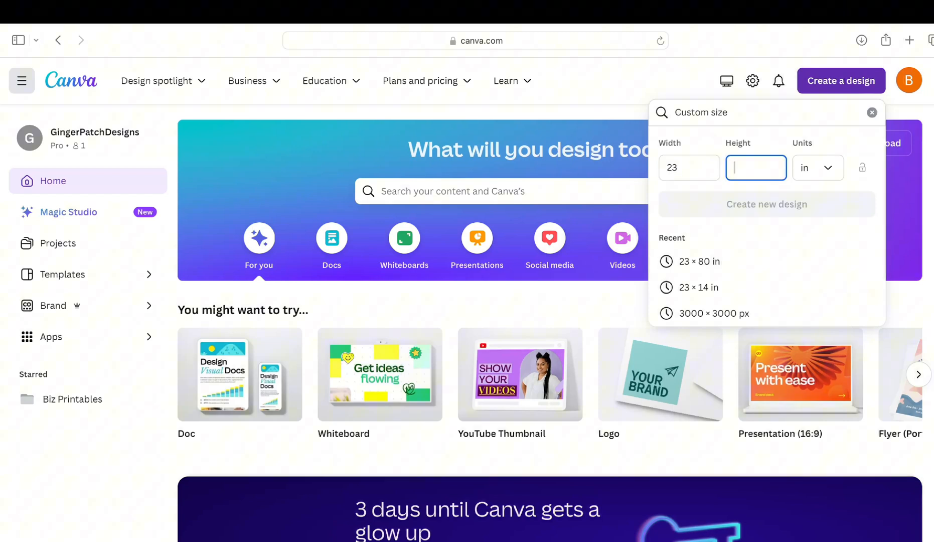
{"action": "type", "text": "80"}
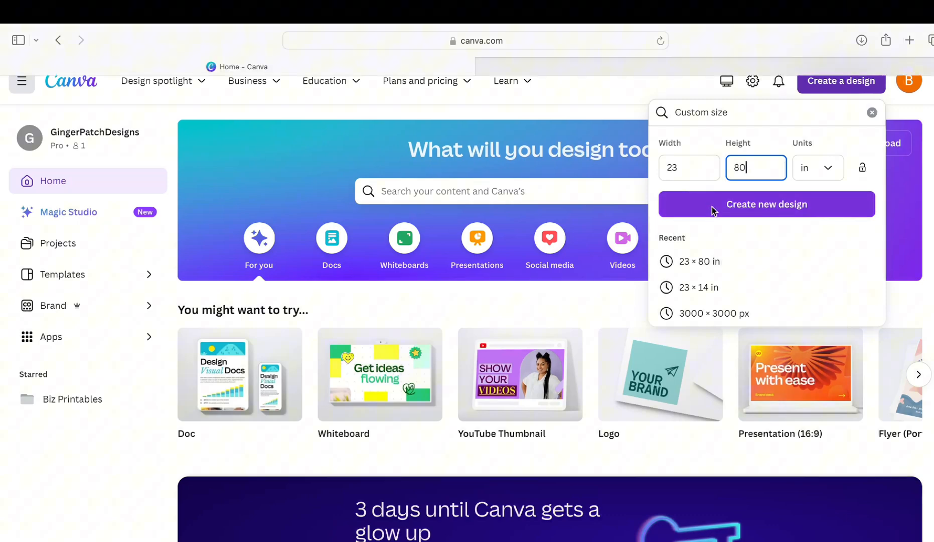
Create the 23 × 80 in design and name it 'gang sheet'.
{"action": "left_click", "coordinate": [766, 204]}
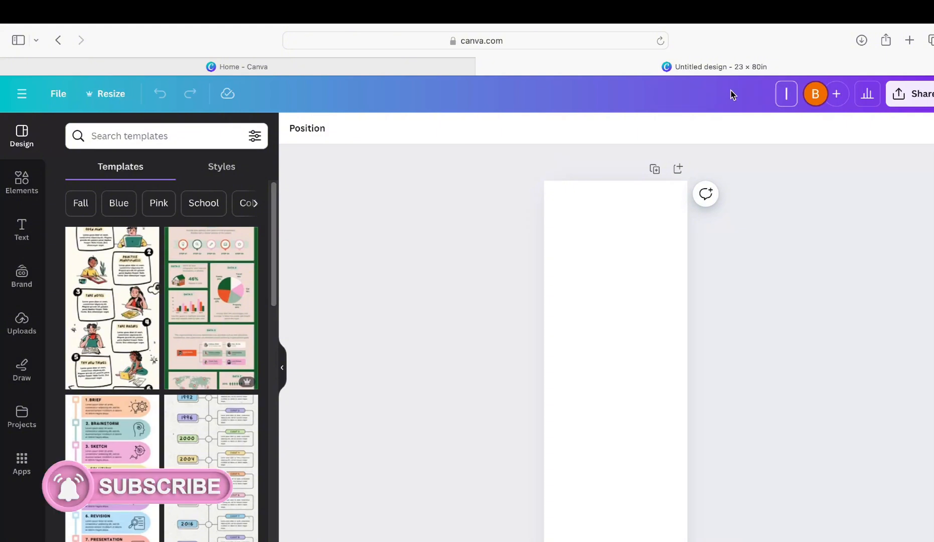
{"action": "type", "text": "gang sheet"}
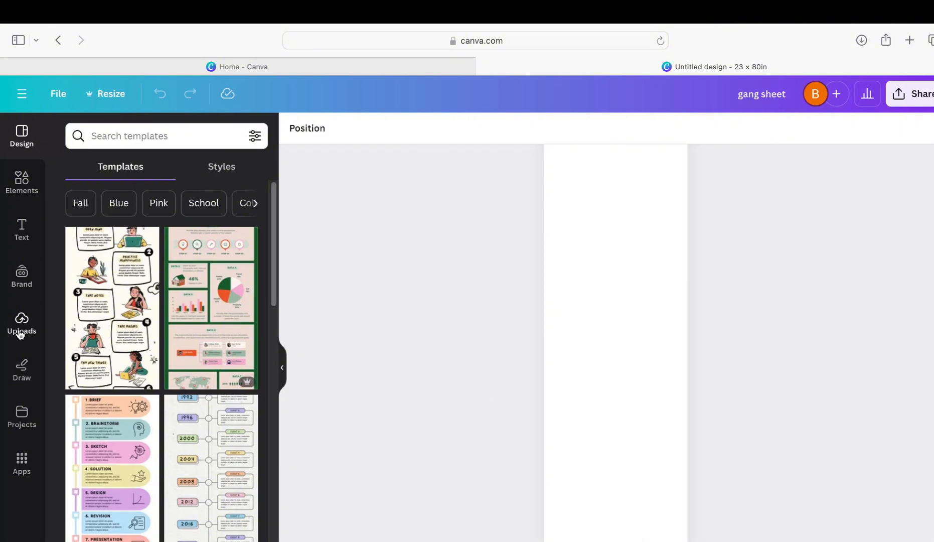
Upload the First Grade, Kindergarten and Teacher design PNGs from the Desktop into Uploads.
{"action": "left_click", "coordinate": [22, 322]}
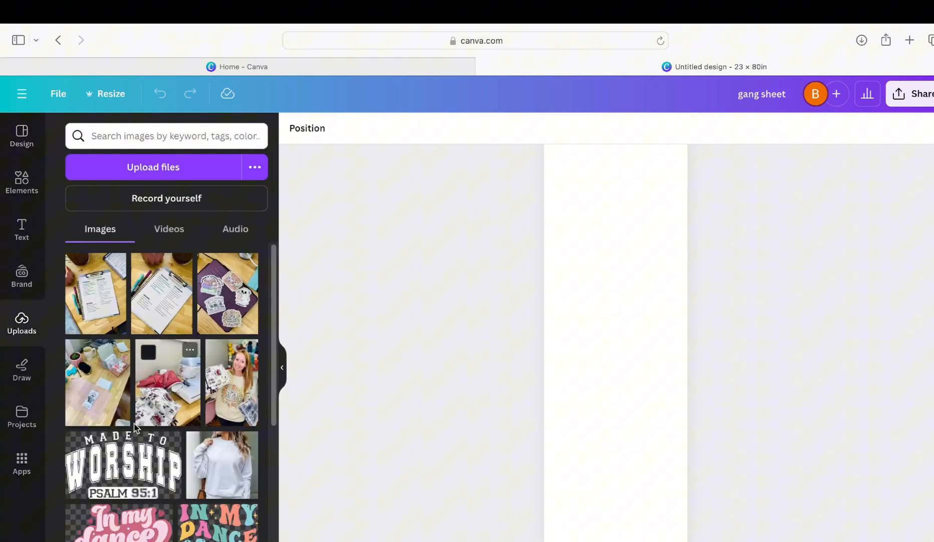
{"action": "scroll", "scroll_direction": "down", "scroll_amount": 3}
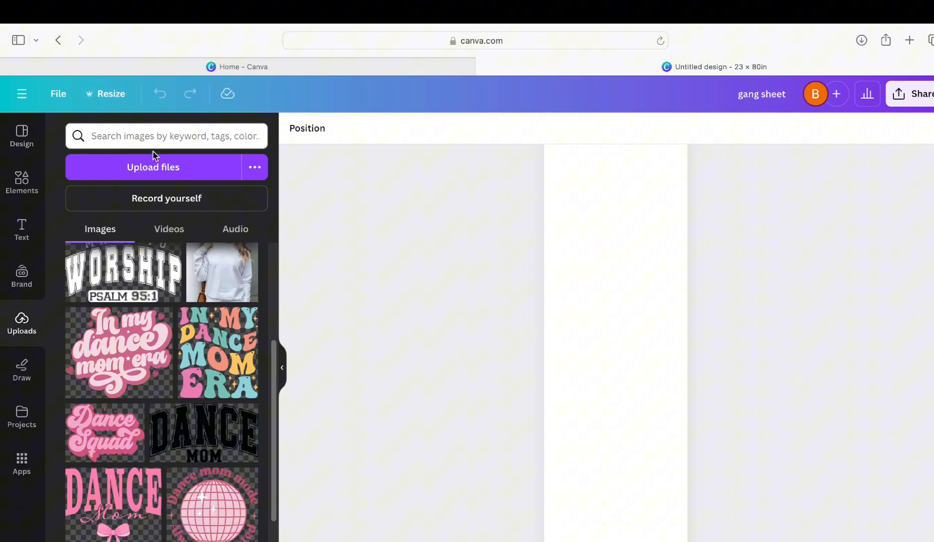
{"action": "left_click", "coordinate": [153, 166]}
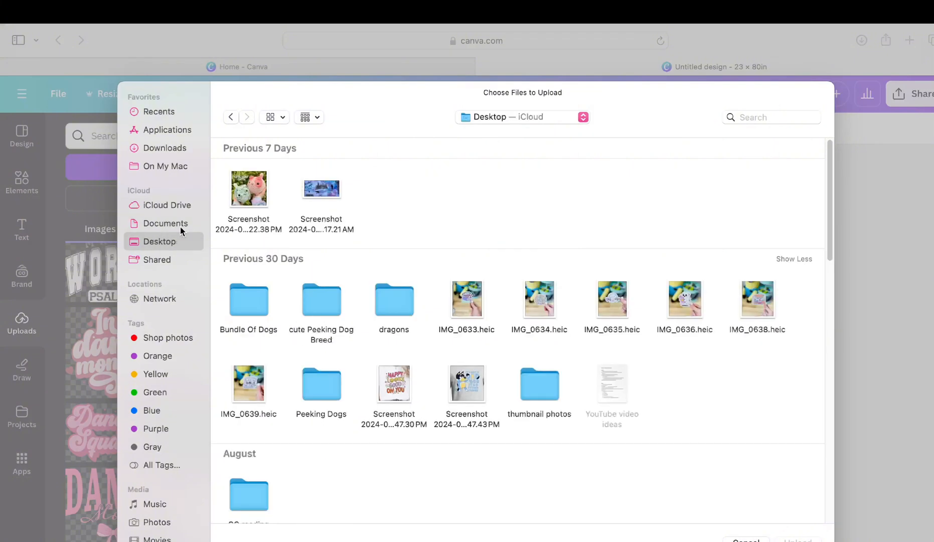
{"action": "scroll", "scroll_direction": "down", "scroll_amount": 3}
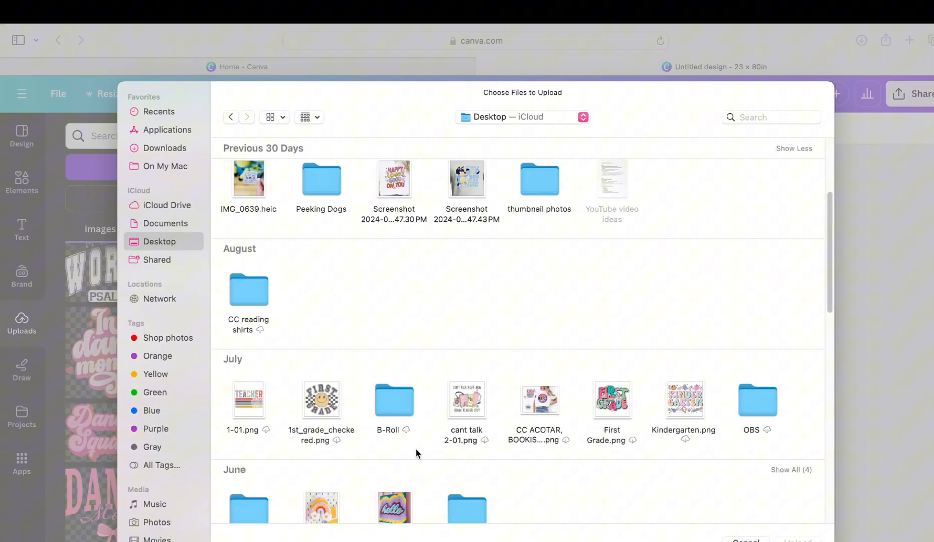
{"action": "scroll", "scroll_direction": "down", "scroll_amount": 3}
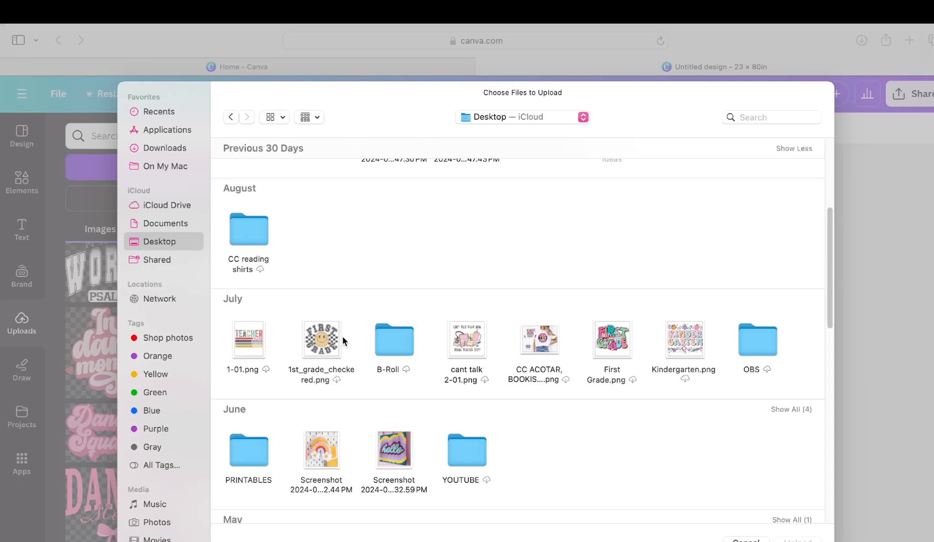
{"action": "left_click", "coordinate": [321, 339]}
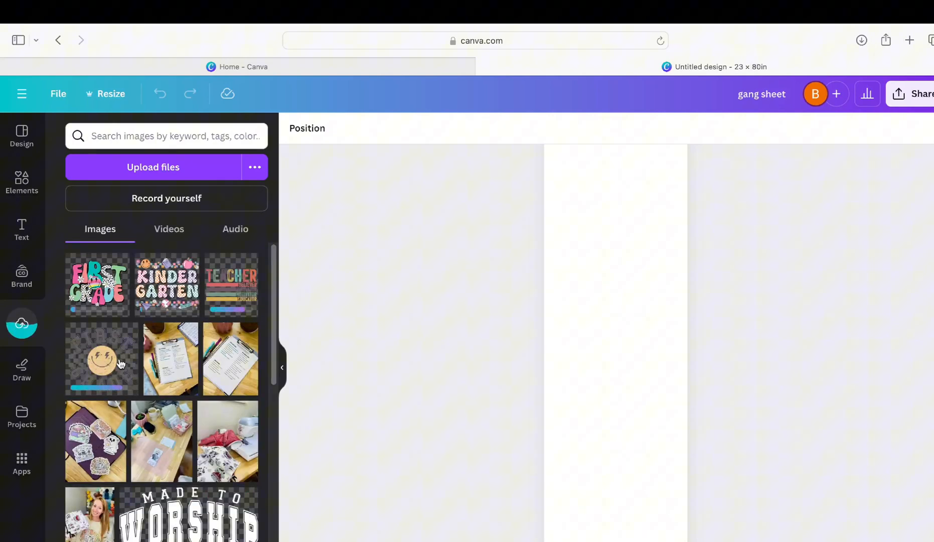
Place the uploaded designs on the sheet, trim the Teacher image's blank space and move Kindergarten to the top-left.
{"action": "left_click", "coordinate": [166, 284]}
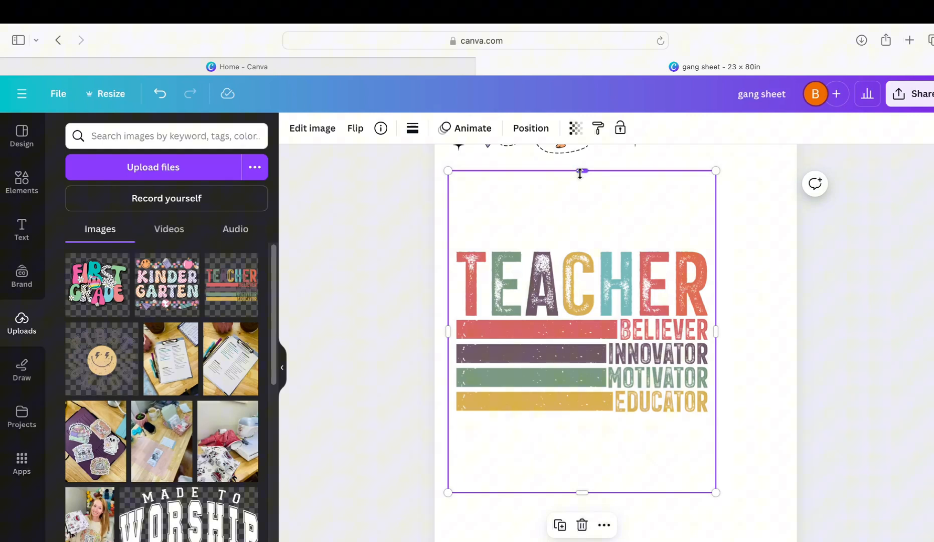
{"action": "left_click_drag", "start_coordinate": [581, 172], "coordinate": [581, 234]}
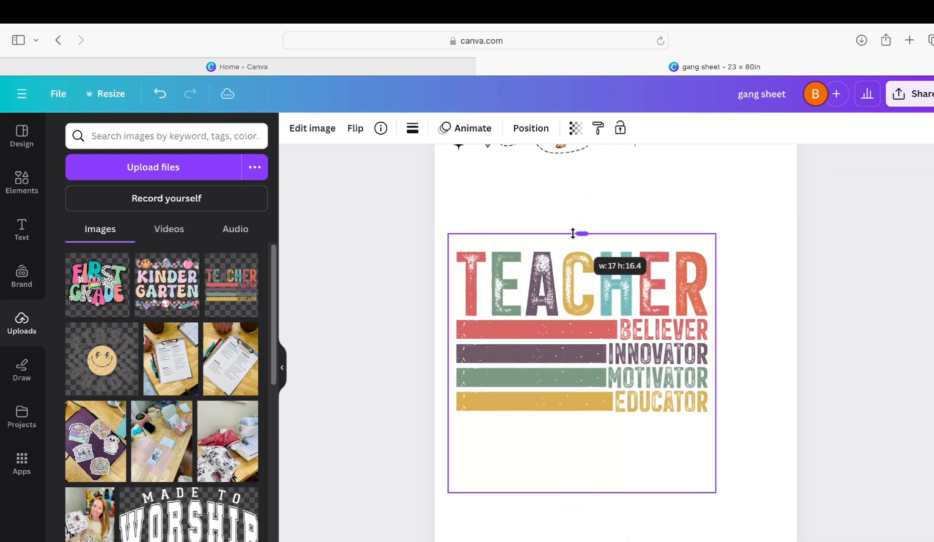
{"action": "left_click_drag", "start_coordinate": [581, 233], "coordinate": [583, 468]}
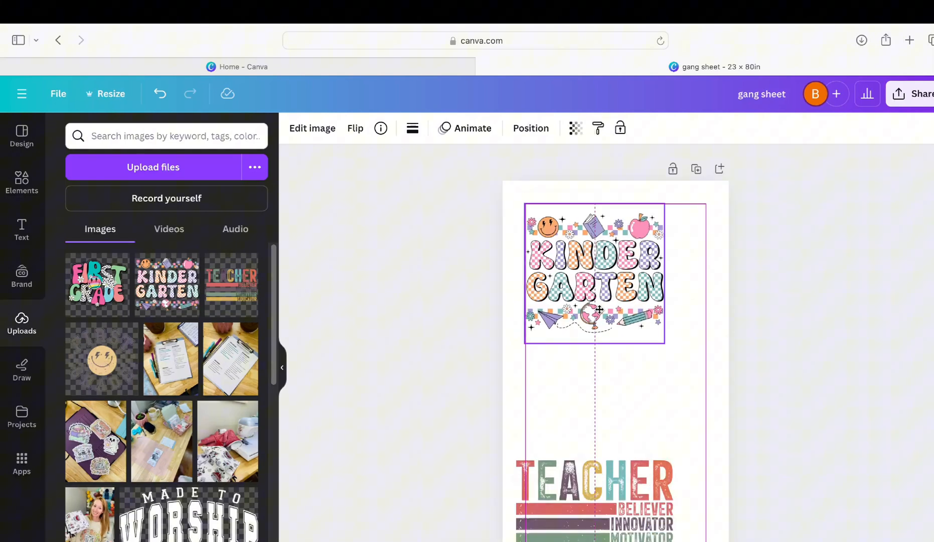
{"action": "left_click_drag", "start_coordinate": [594, 273], "coordinate": [572, 251]}
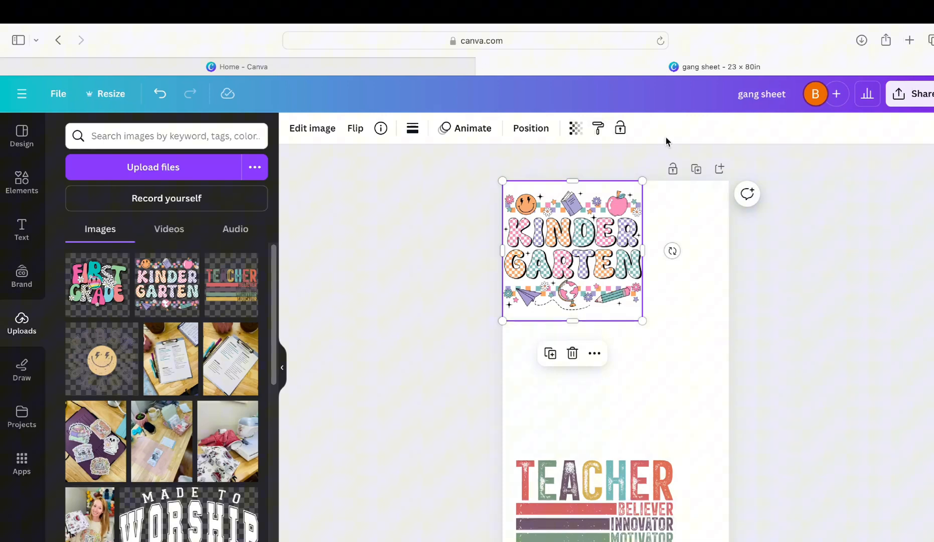
{"action": "mouse_move", "coordinate": [477, 239]}
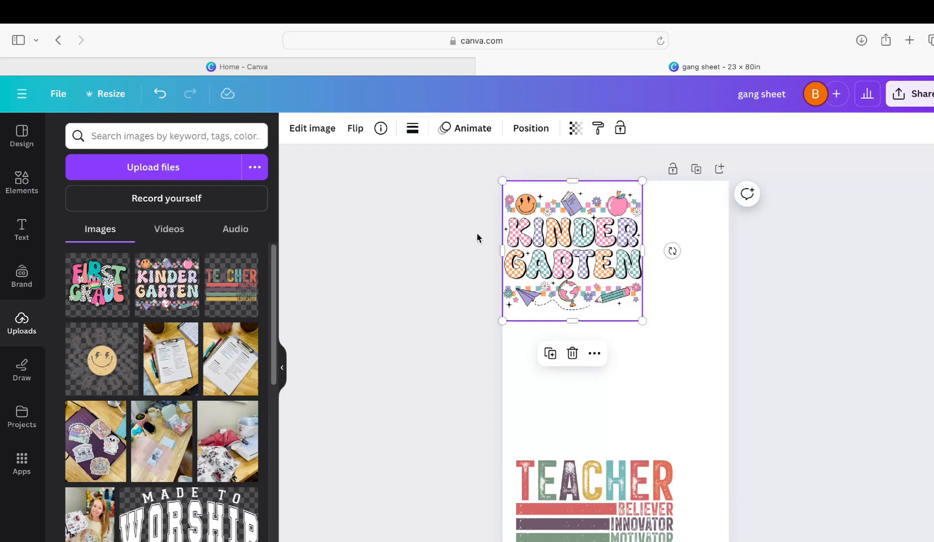
{"action": "mouse_move", "coordinate": [745, 287]}
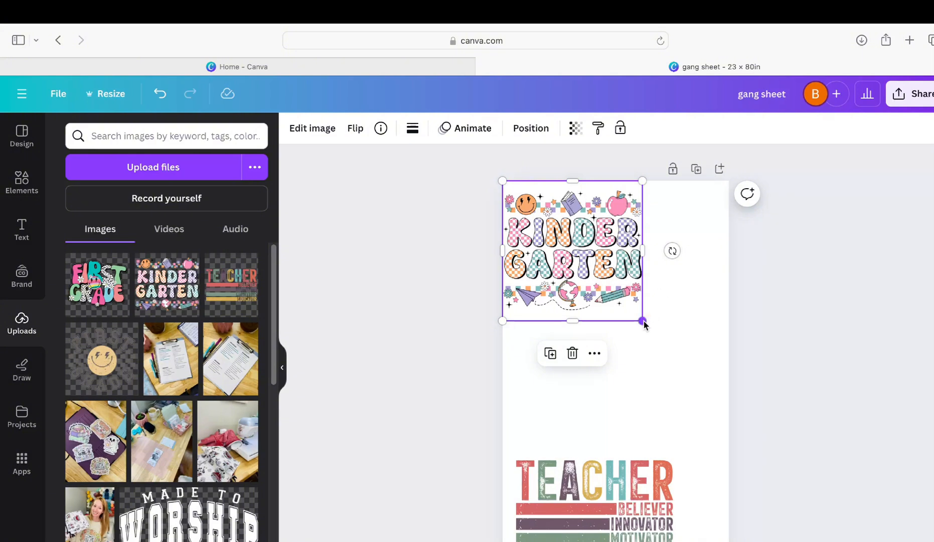
Shrink Kindergarten to about 11.9 in square and make Teacher smaller, positioned lower on the sheet.
{"action": "left_click_drag", "start_coordinate": [641, 321], "coordinate": [633, 312]}
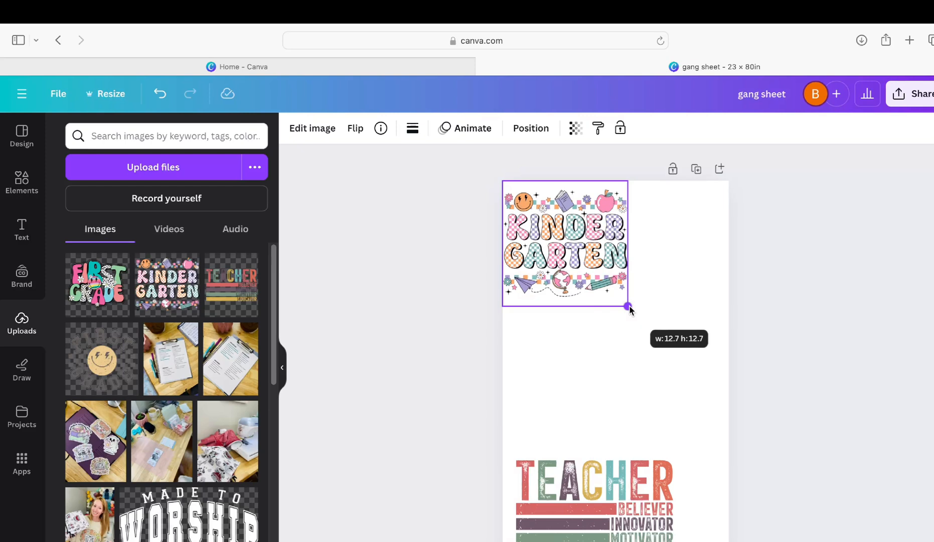
{"action": "left_click_drag", "start_coordinate": [630, 306], "coordinate": [621, 302]}
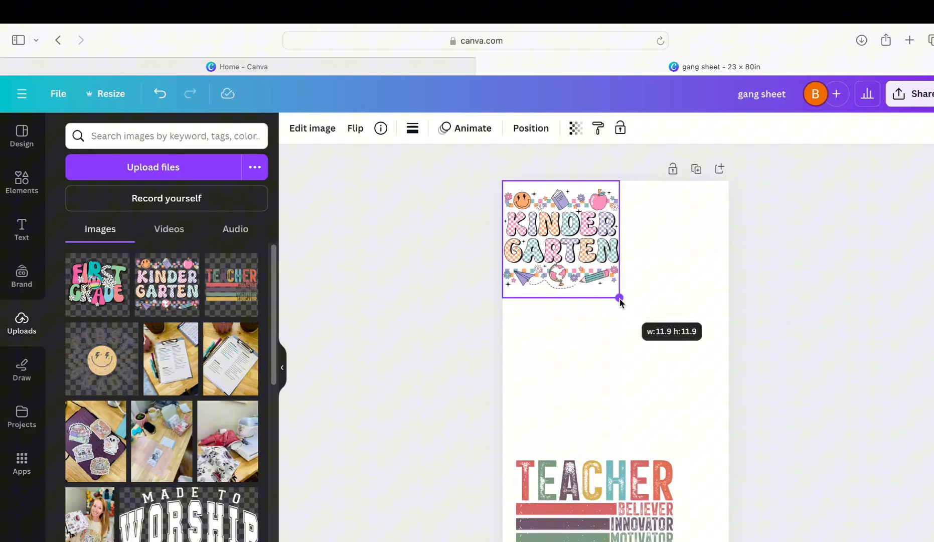
{"action": "left_click_drag", "start_coordinate": [620, 298], "coordinate": [615, 294]}
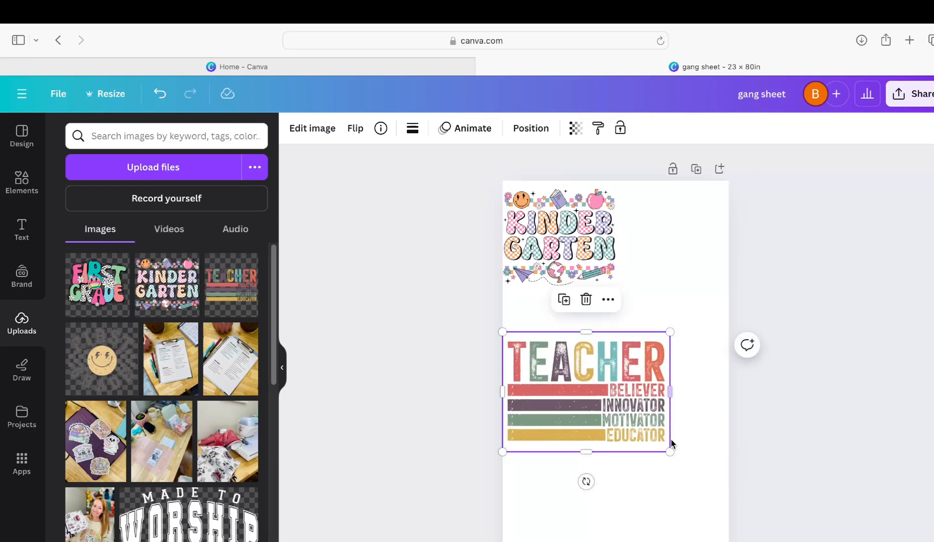
{"action": "left_click_drag", "start_coordinate": [671, 451], "coordinate": [693, 451]}
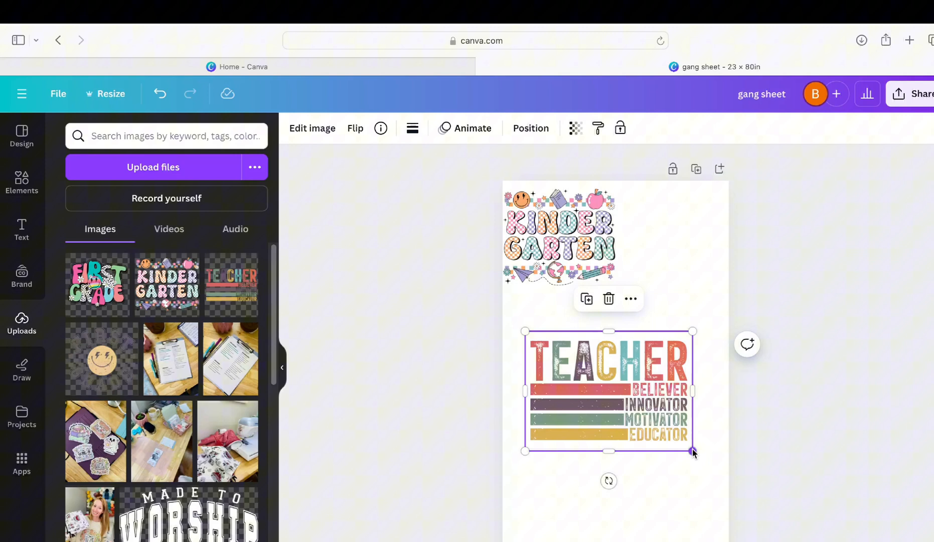
{"action": "left_click_drag", "start_coordinate": [693, 452], "coordinate": [658, 424]}
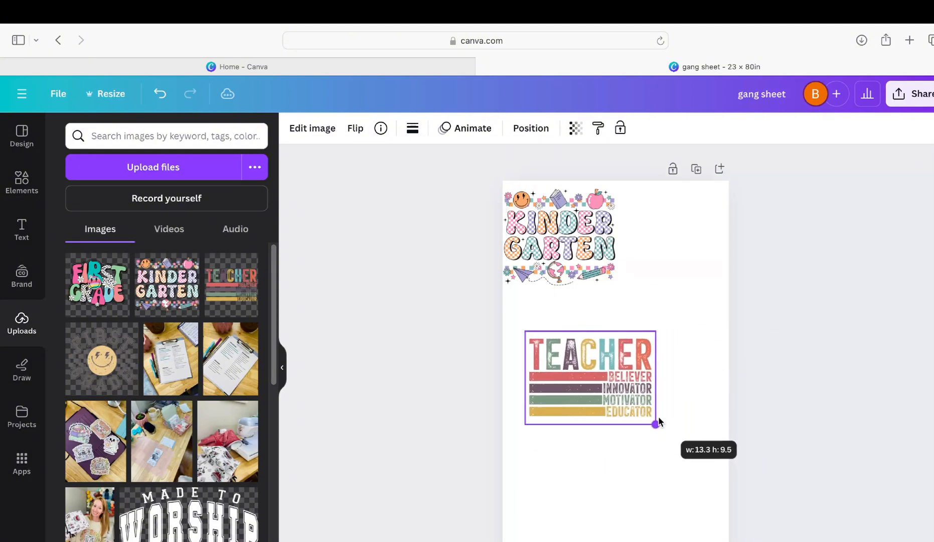
{"action": "left_click_drag", "start_coordinate": [658, 423], "coordinate": [642, 414]}
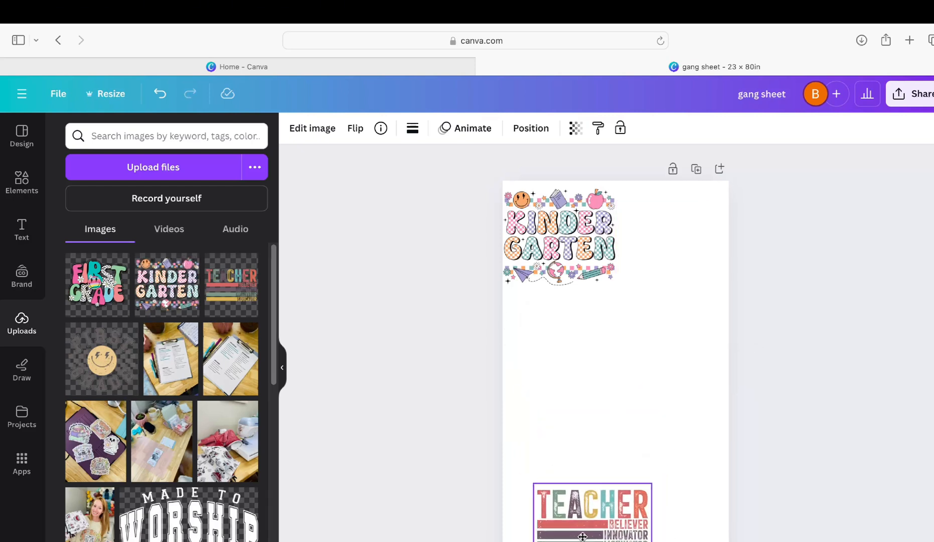
Duplicate Kindergarten below the original and stand the Teacher design upright at the top right.
{"action": "left_click", "coordinate": [557, 237]}
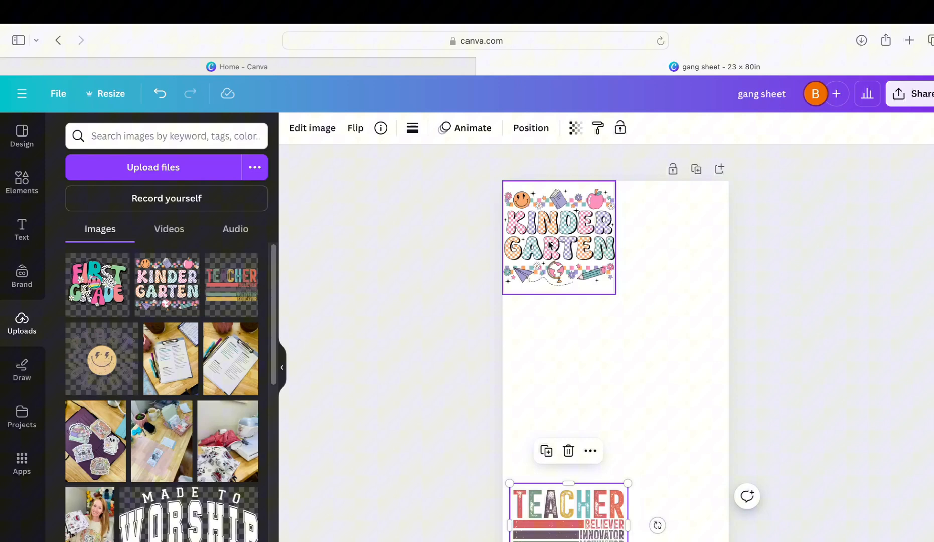
{"action": "left_click", "coordinate": [558, 236]}
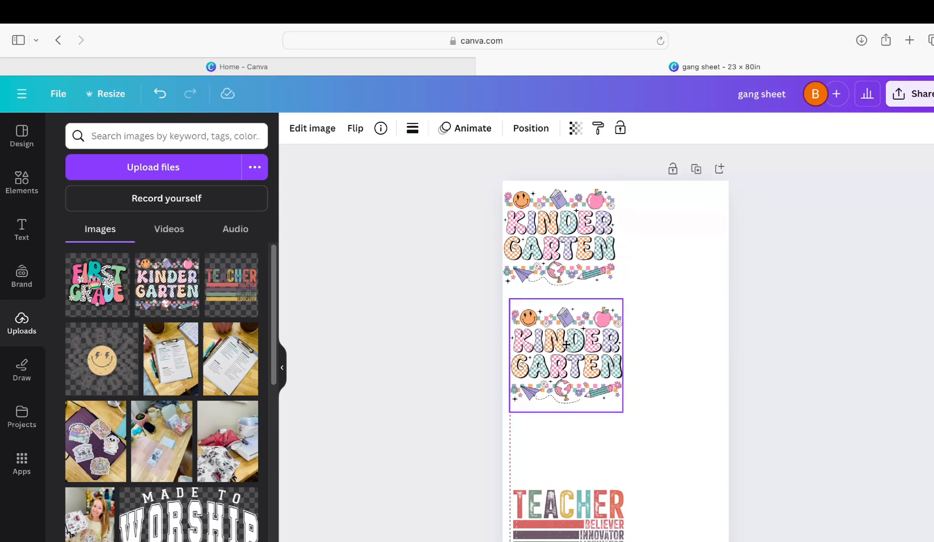
{"action": "left_click", "coordinate": [565, 354]}
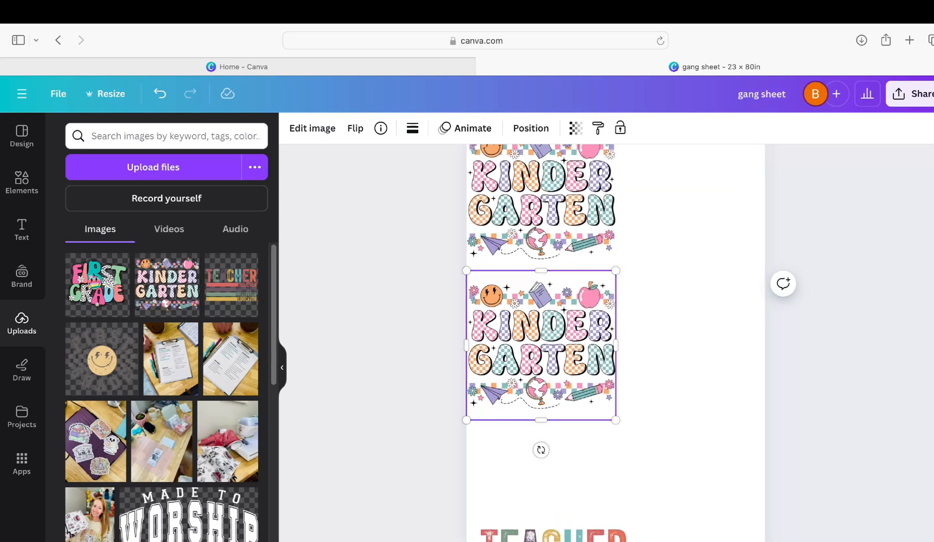
{"action": "scroll", "scroll_direction": "down", "scroll_amount": 3}
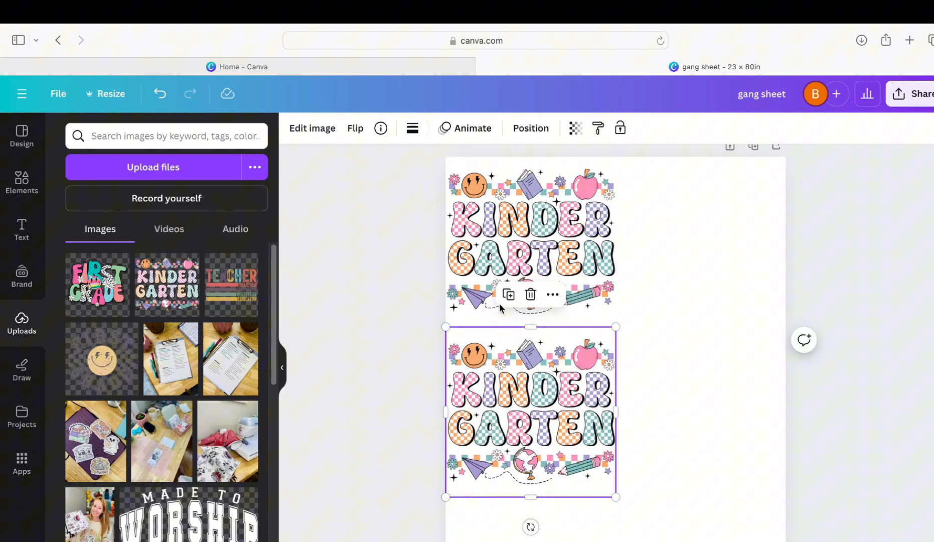
{"action": "left_click", "coordinate": [530, 238]}
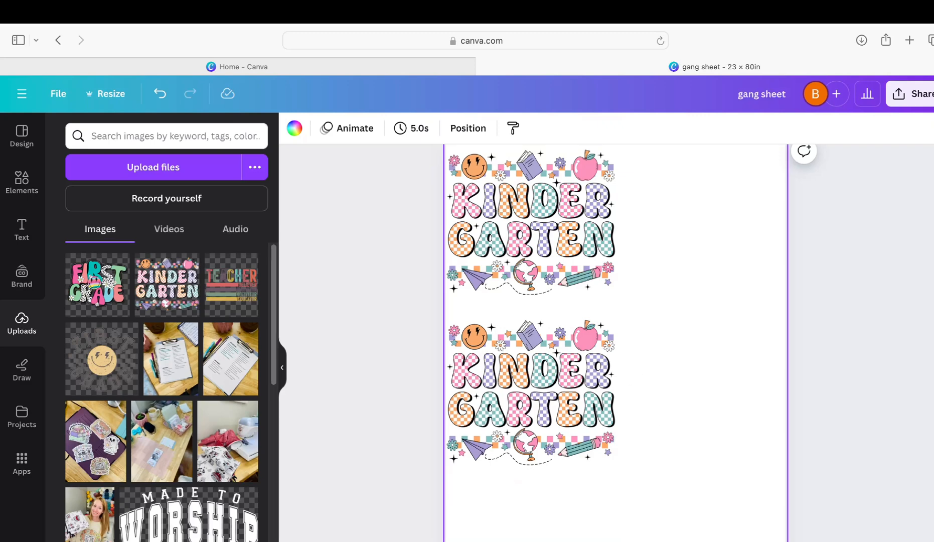
{"action": "scroll", "scroll_direction": "down", "scroll_amount": 3}
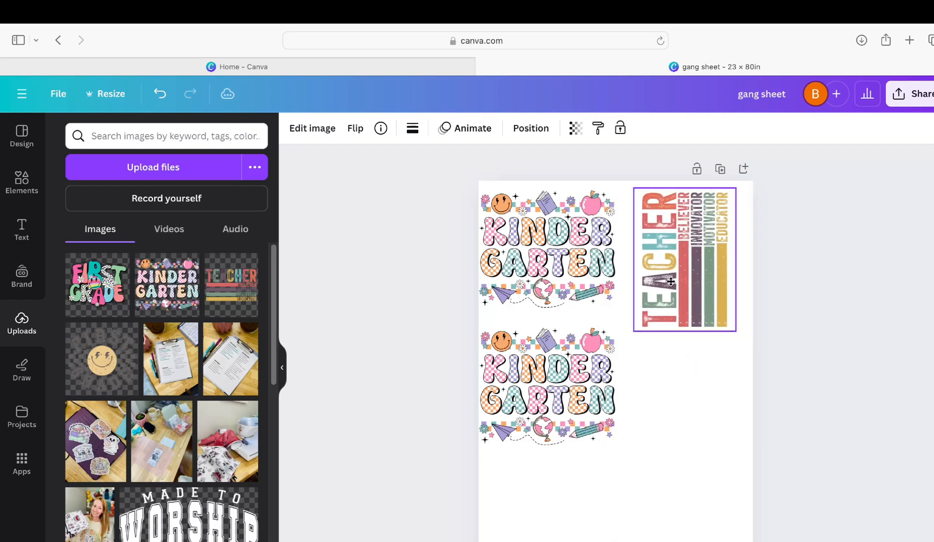
Copy the Teacher and Kindergarten designs down the sheet to fill both columns.
{"action": "left_click", "coordinate": [684, 259]}
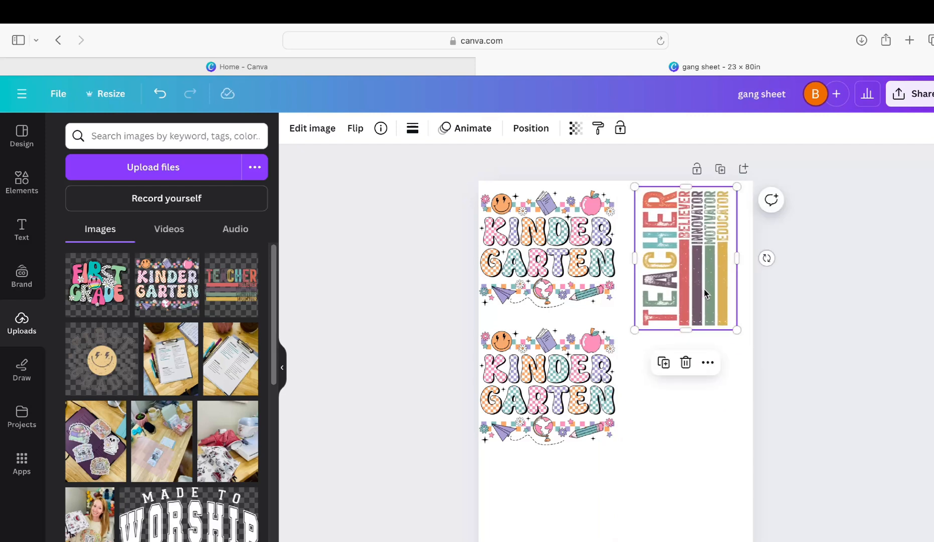
{"action": "left_click_drag", "start_coordinate": [685, 259], "coordinate": [674, 411]}
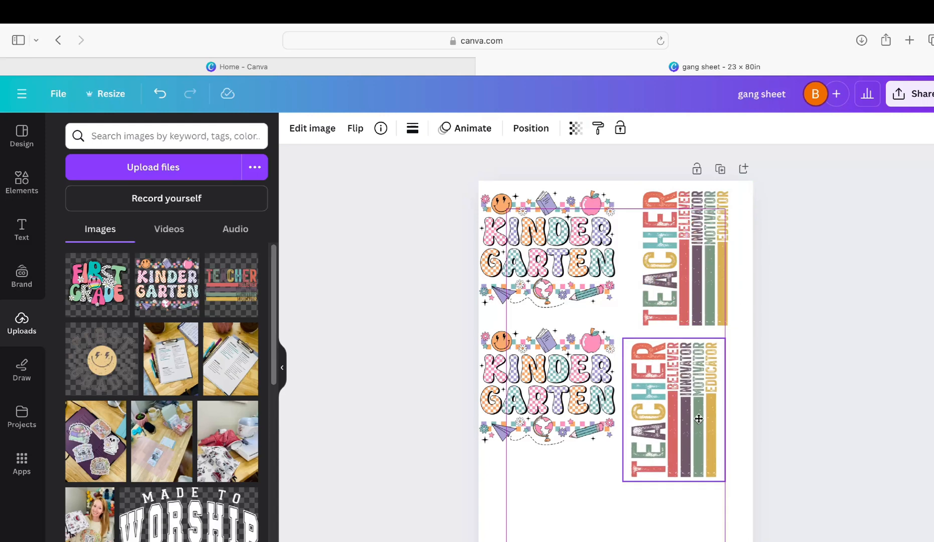
{"action": "left_click", "coordinate": [674, 411]}
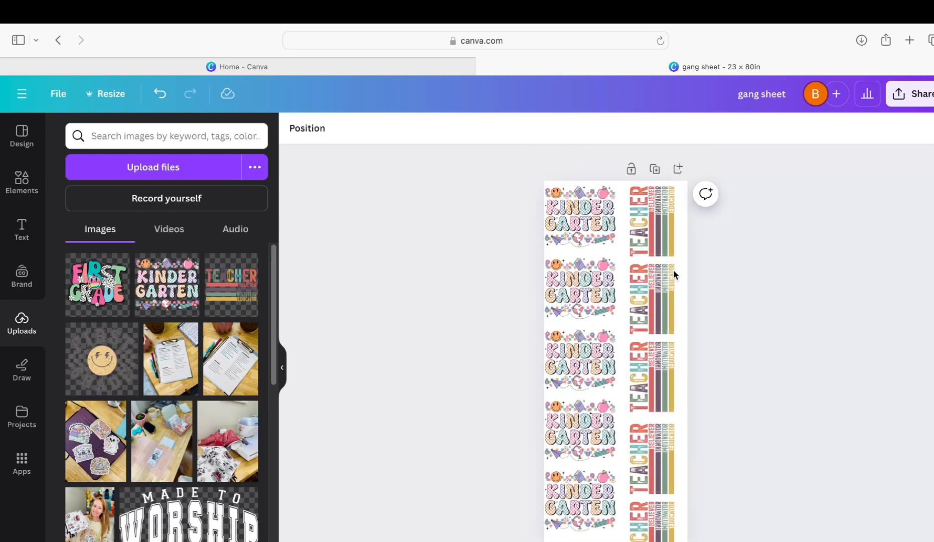
{"action": "mouse_move", "coordinate": [619, 261]}
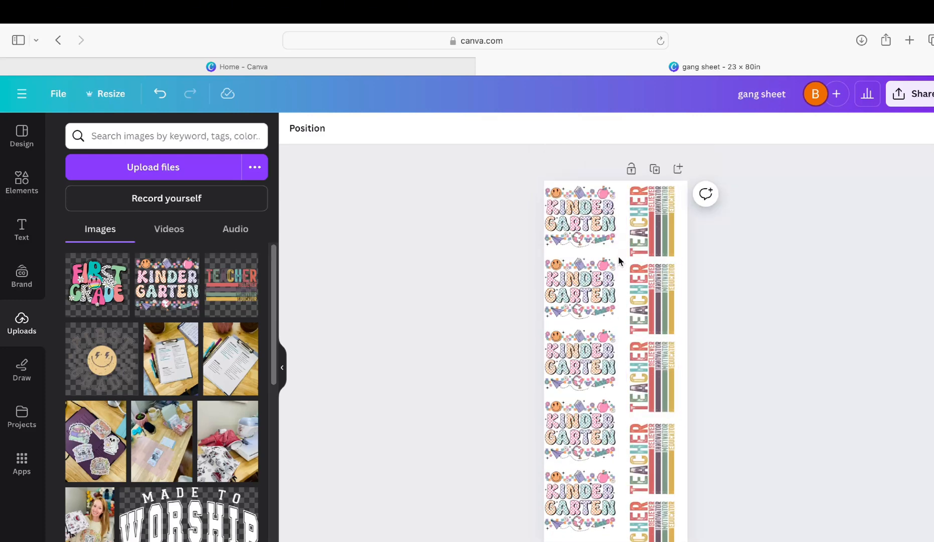
{"action": "left_click", "coordinate": [649, 298]}
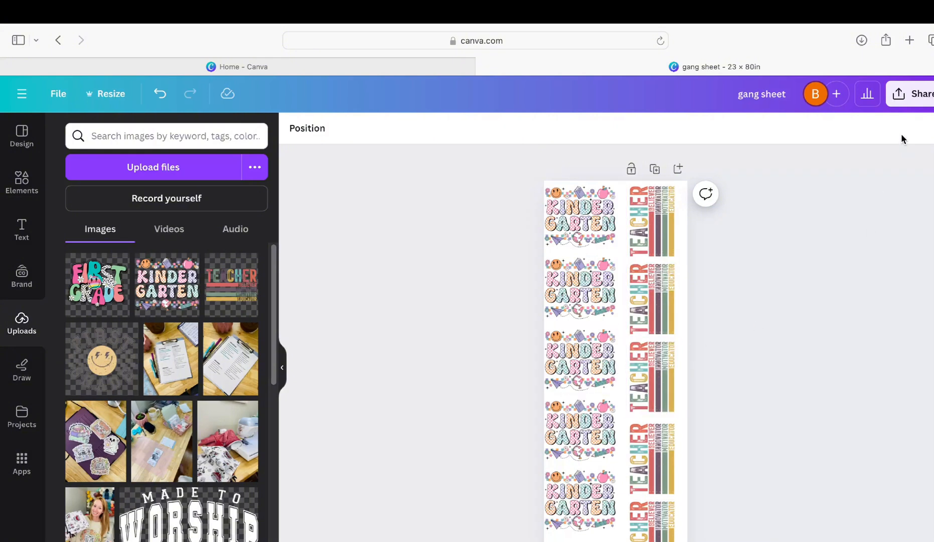
Download the gang sheet as a PNG with a transparent background.
{"action": "left_click", "coordinate": [920, 94]}
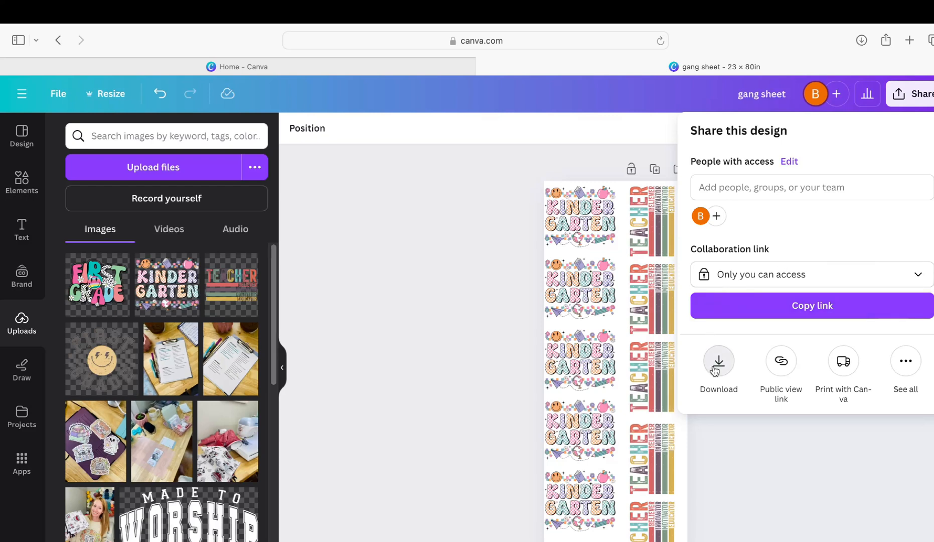
{"action": "left_click", "coordinate": [719, 362]}
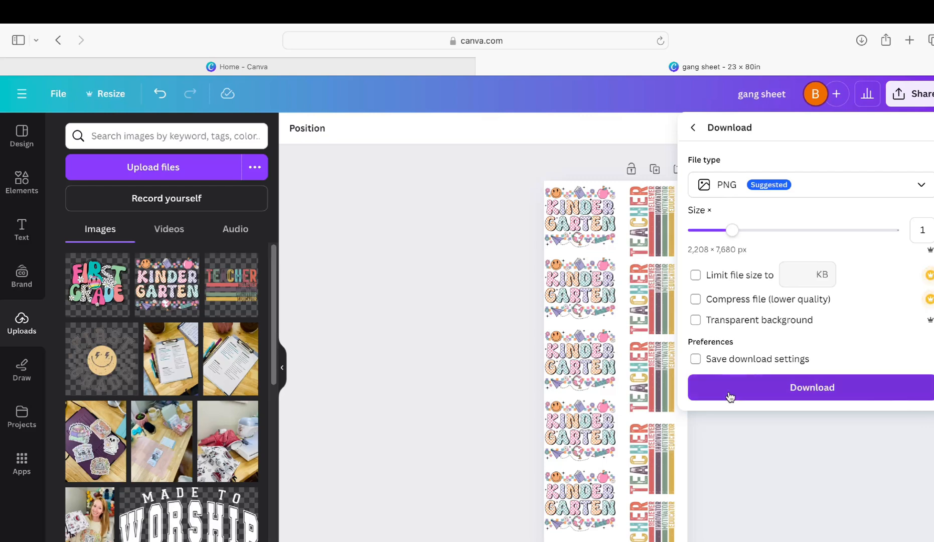
{"action": "mouse_move", "coordinate": [819, 244]}
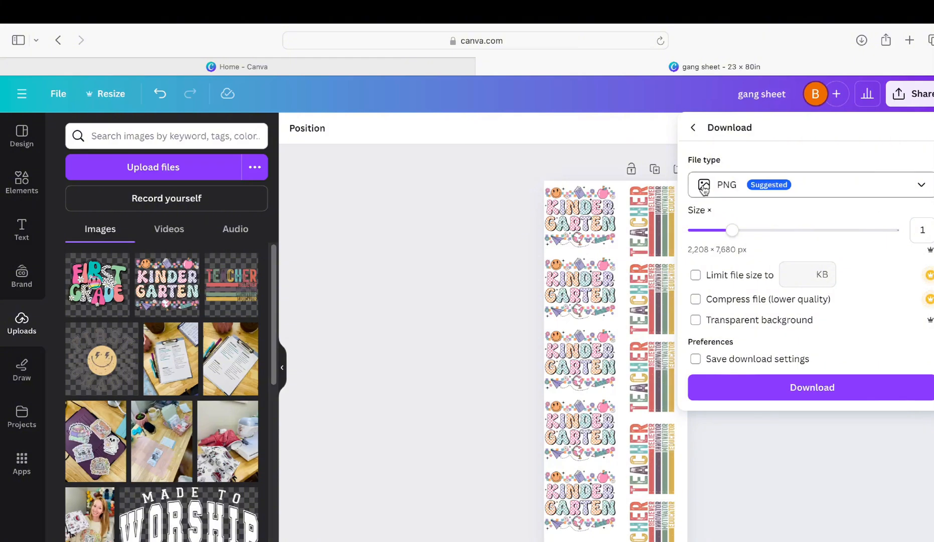
{"action": "mouse_move", "coordinate": [744, 169]}
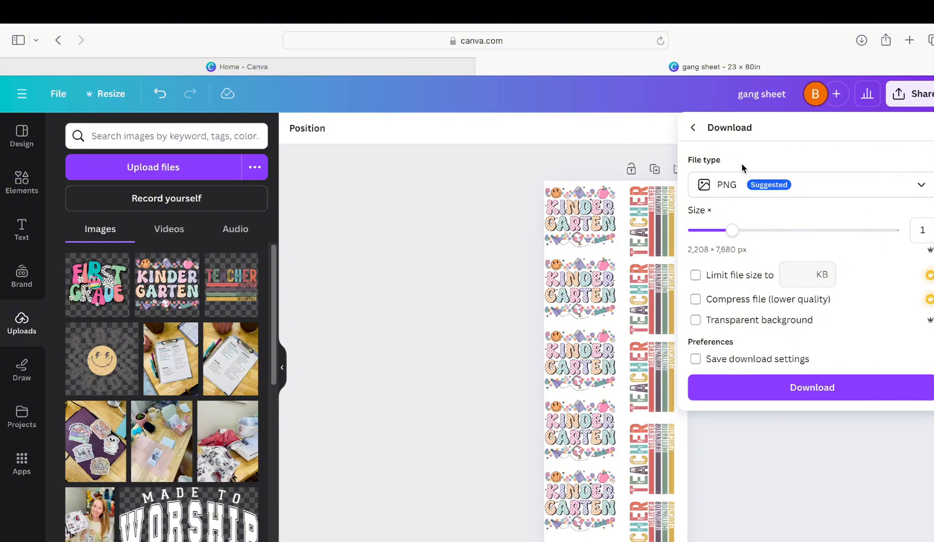
{"action": "left_click", "coordinate": [696, 320]}
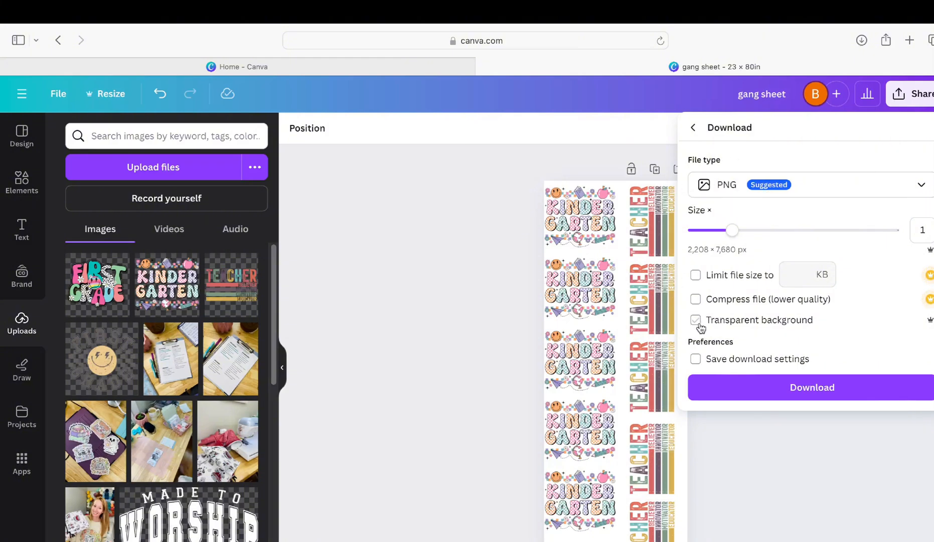
{"action": "left_click", "coordinate": [695, 320]}
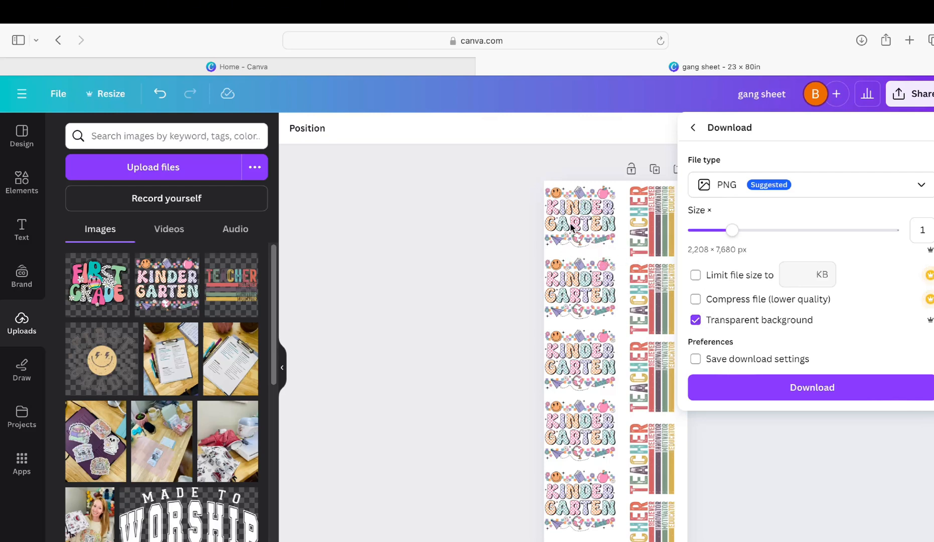
{"action": "mouse_move", "coordinate": [587, 216]}
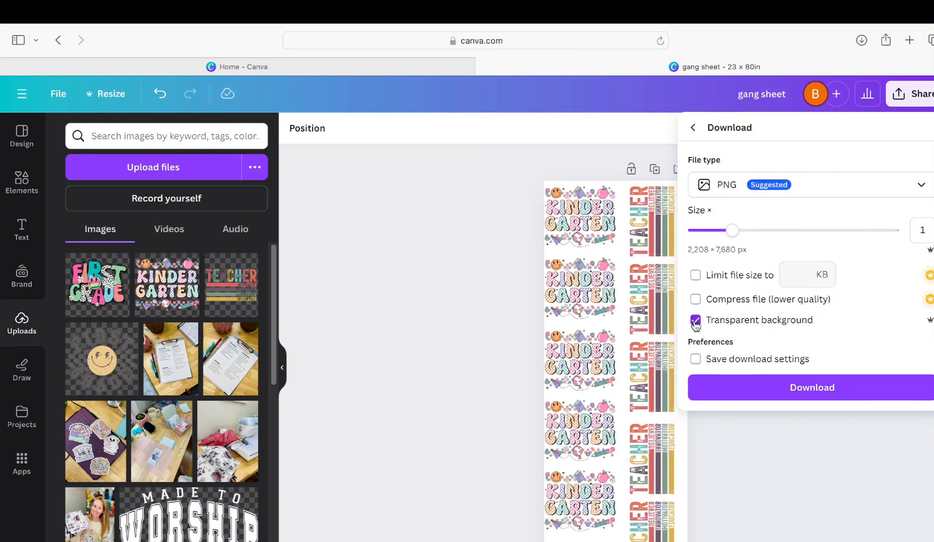
{"action": "left_click", "coordinate": [812, 387]}
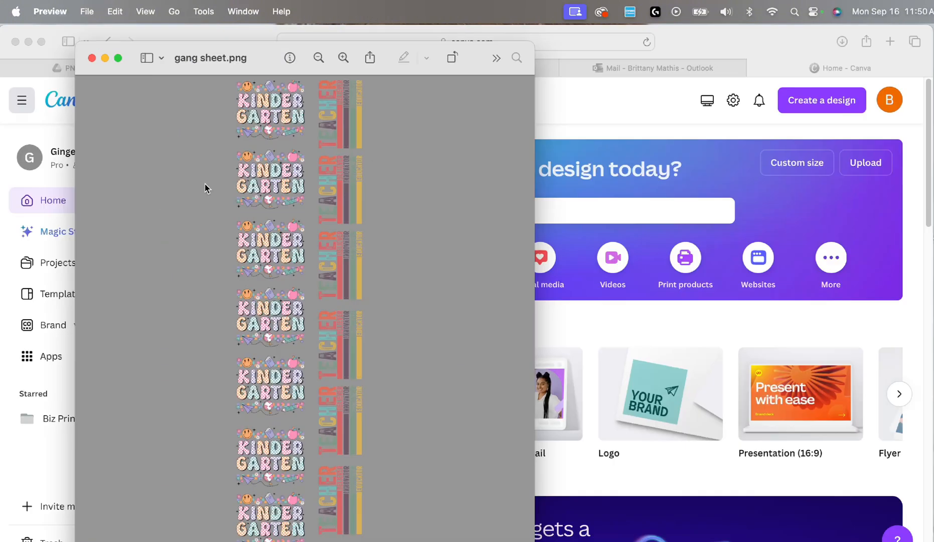
{"action": "mouse_move", "coordinate": [329, 173]}
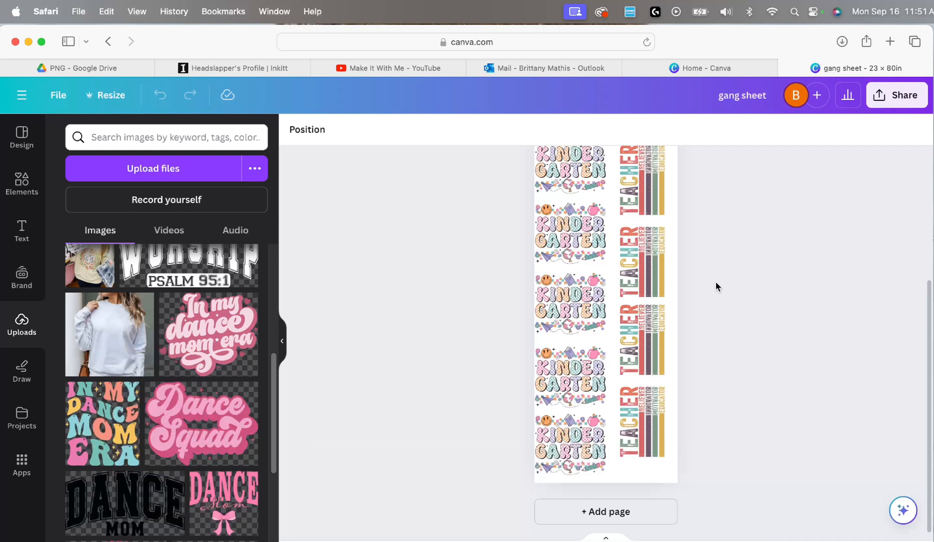
{"action": "mouse_move", "coordinate": [472, 127]}
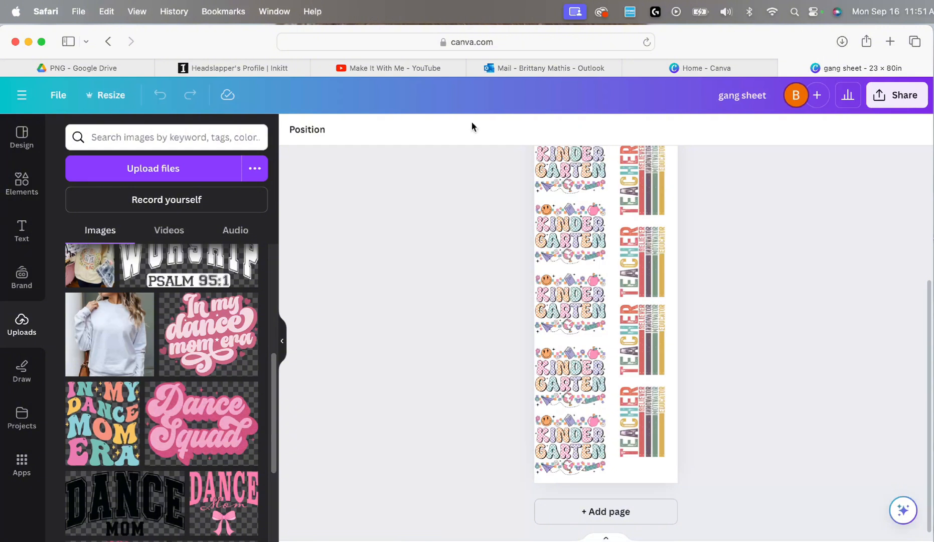